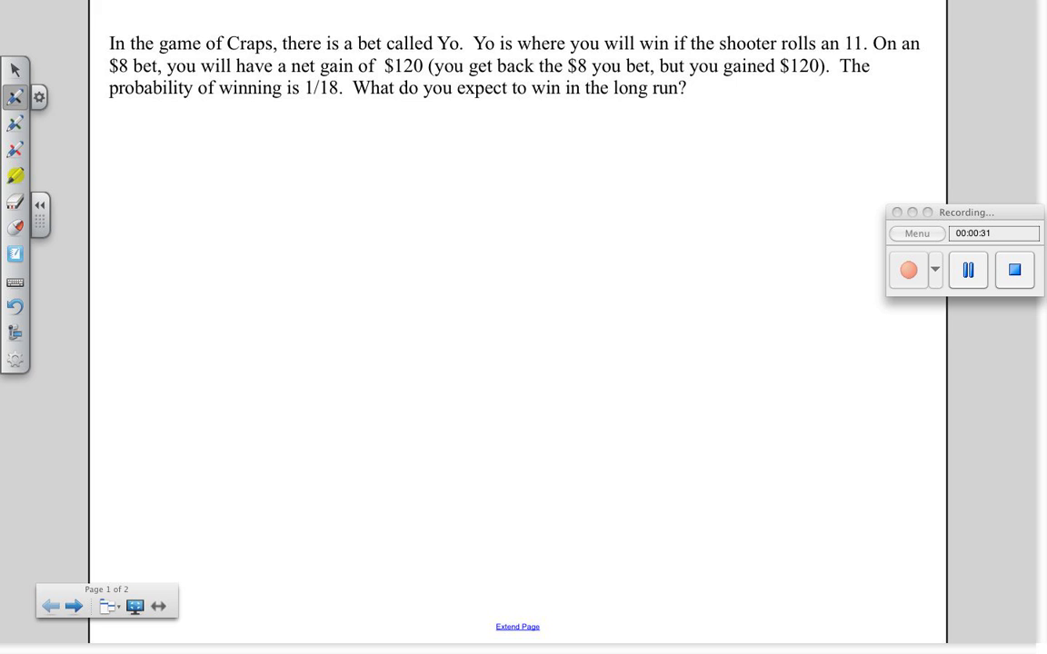
Draw the table rules and handwrite the event, Lose and win (net gain) labels
drag(138, 152, 162, 339)
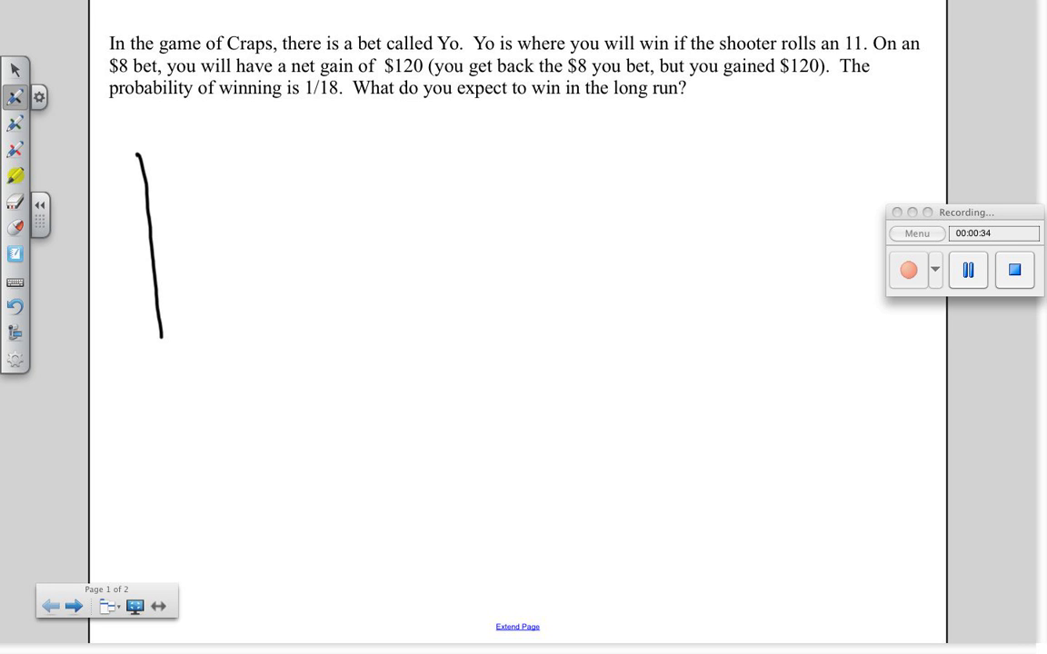
drag(132, 182, 458, 171)
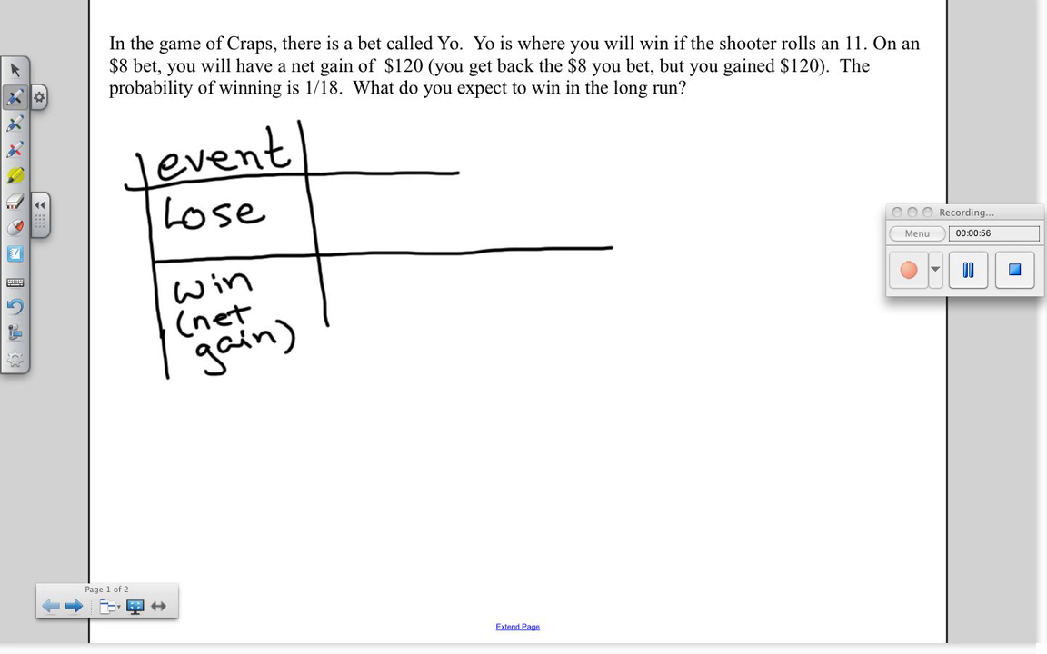
drag(329, 313, 332, 350)
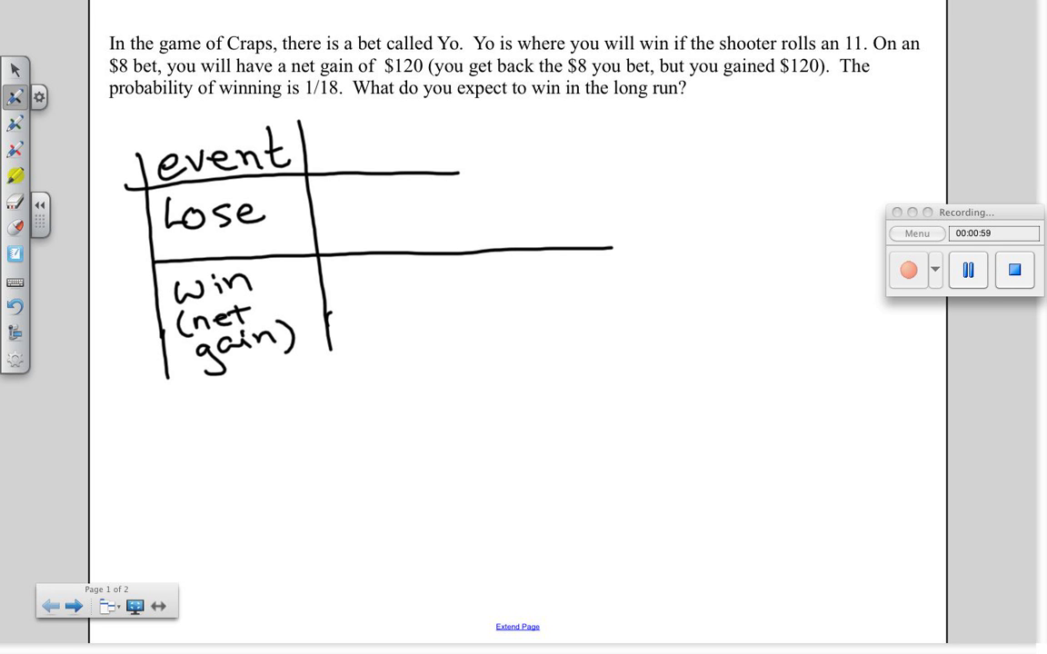
Write x values −$8 and $120, P(x) 17/18 and 1/18, and a fourth column divider
drag(327, 145, 345, 162)
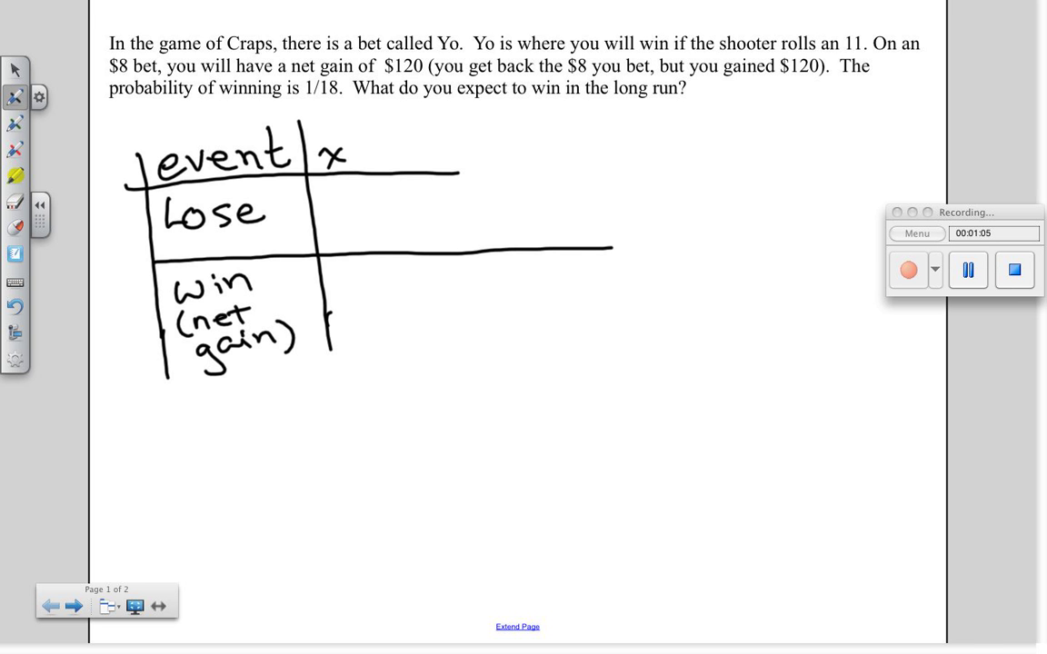
click(325, 219)
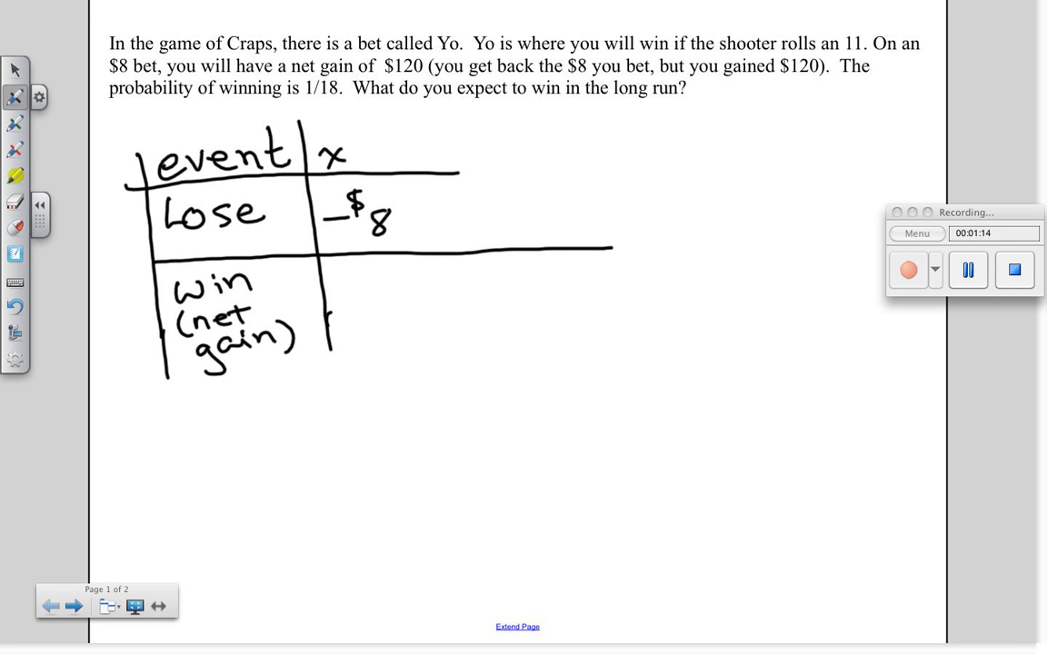
drag(336, 290, 373, 319)
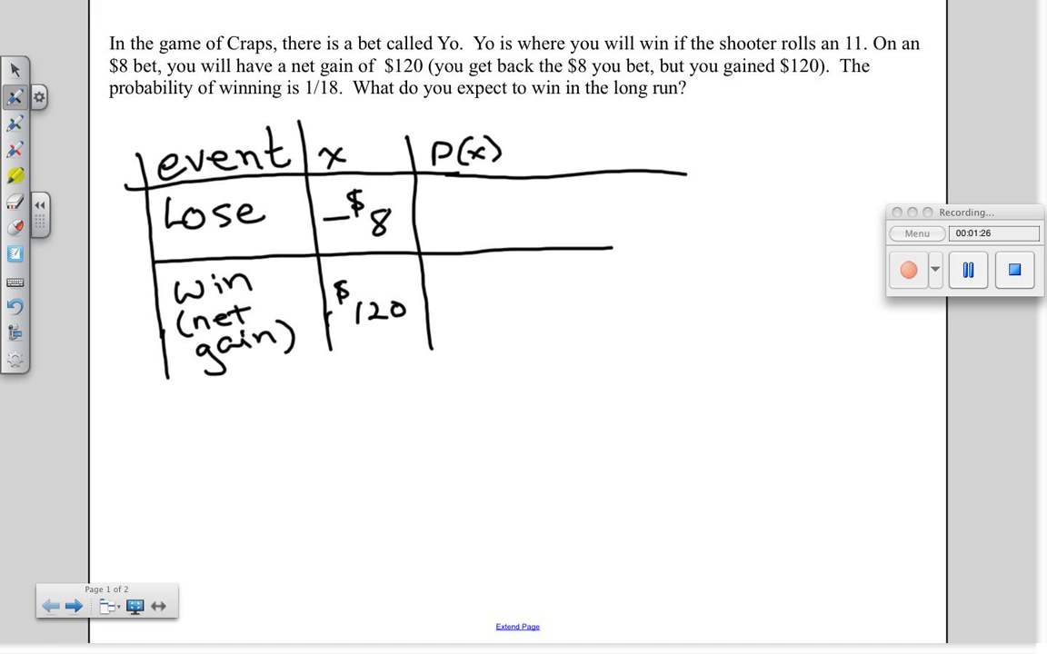
drag(436, 205, 472, 218)
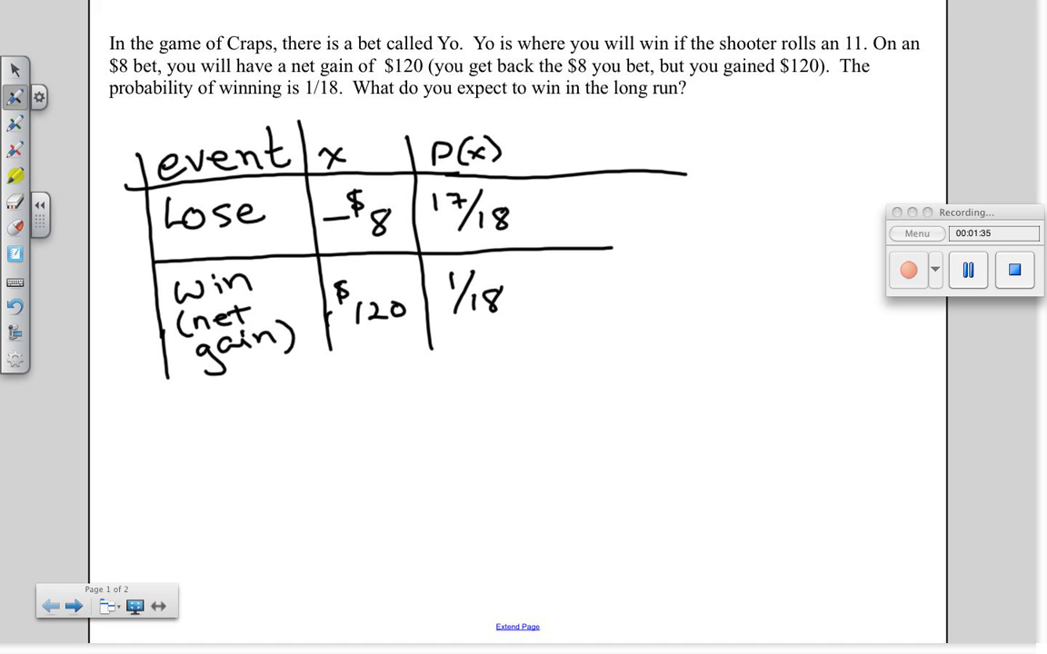
drag(534, 136, 538, 332)
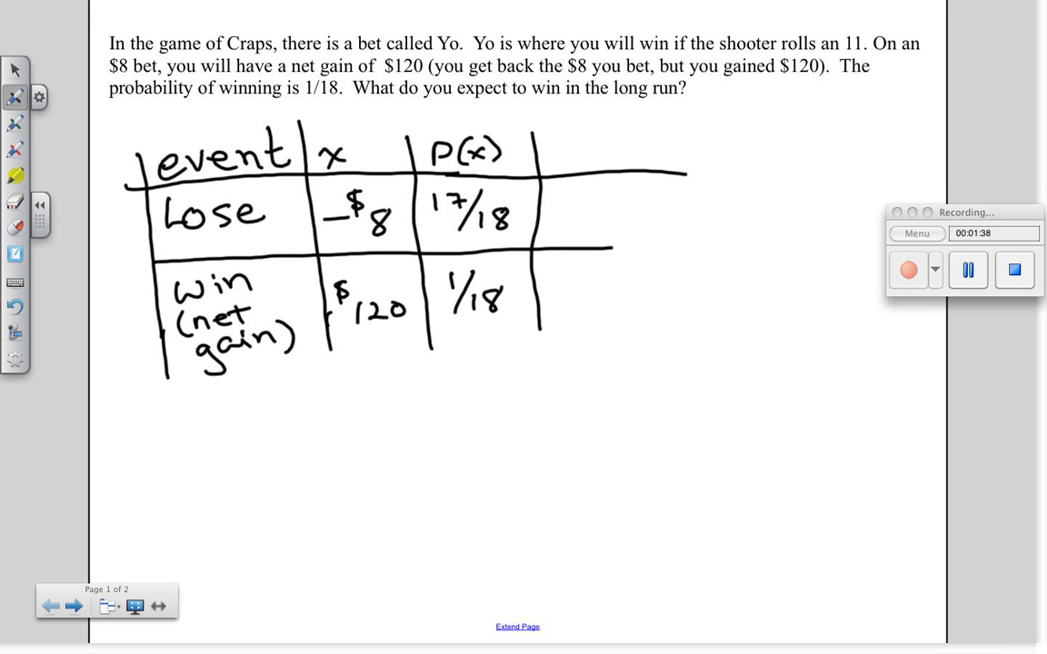
Write the x*P(x) header, products −$7.56 and $6.67, and the −$0.89 total
drag(554, 247, 693, 245)
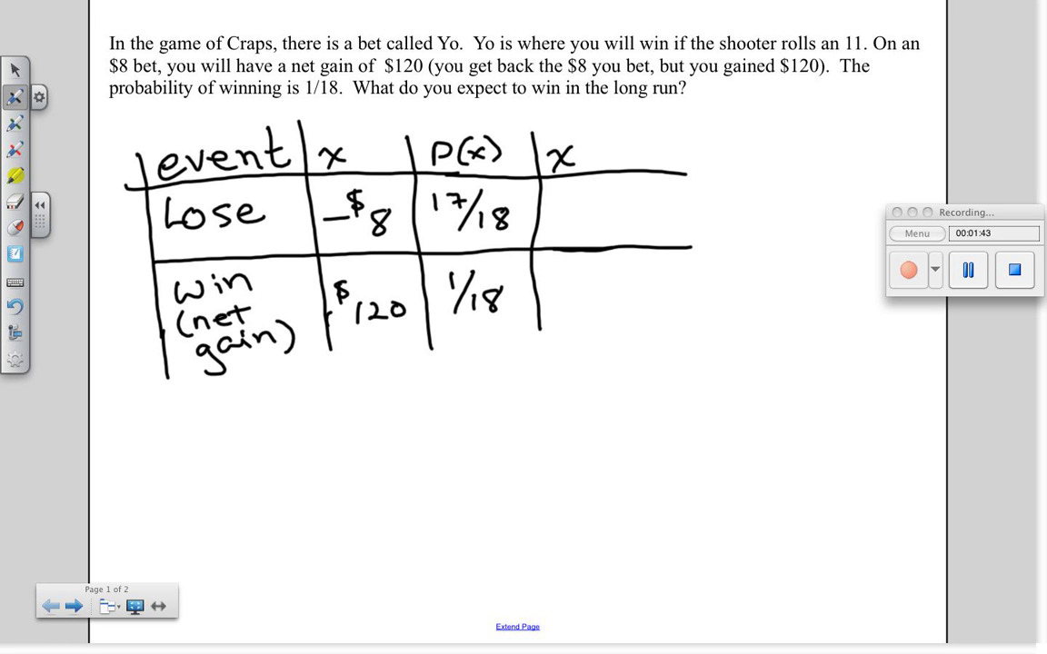
drag(586, 154, 654, 155)
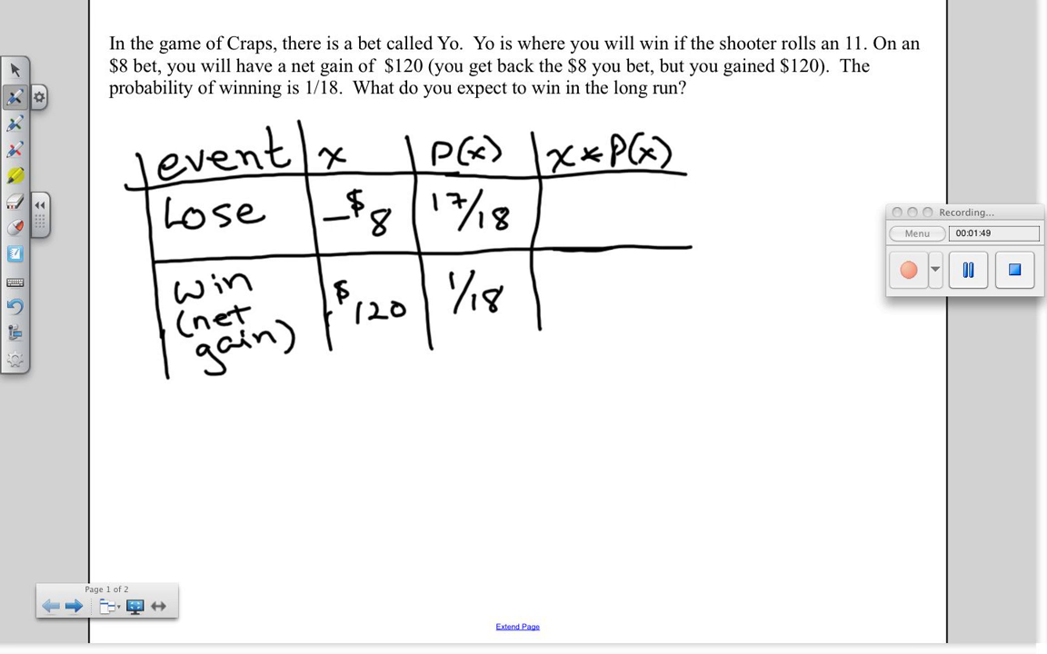
drag(553, 211, 586, 193)
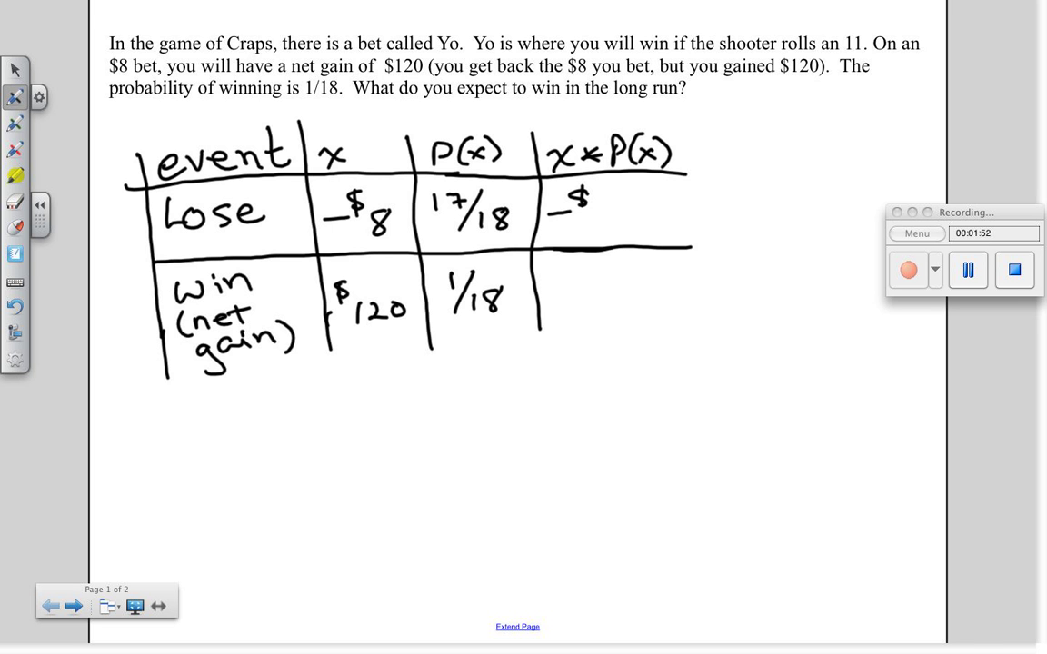
drag(591, 222, 659, 232)
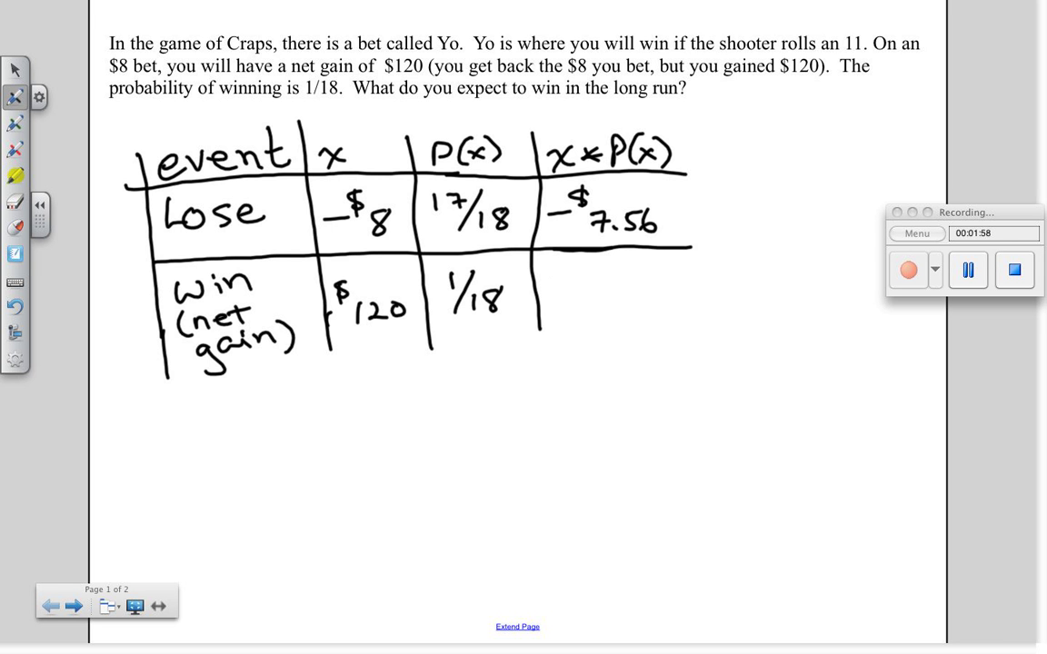
drag(550, 272, 568, 268)
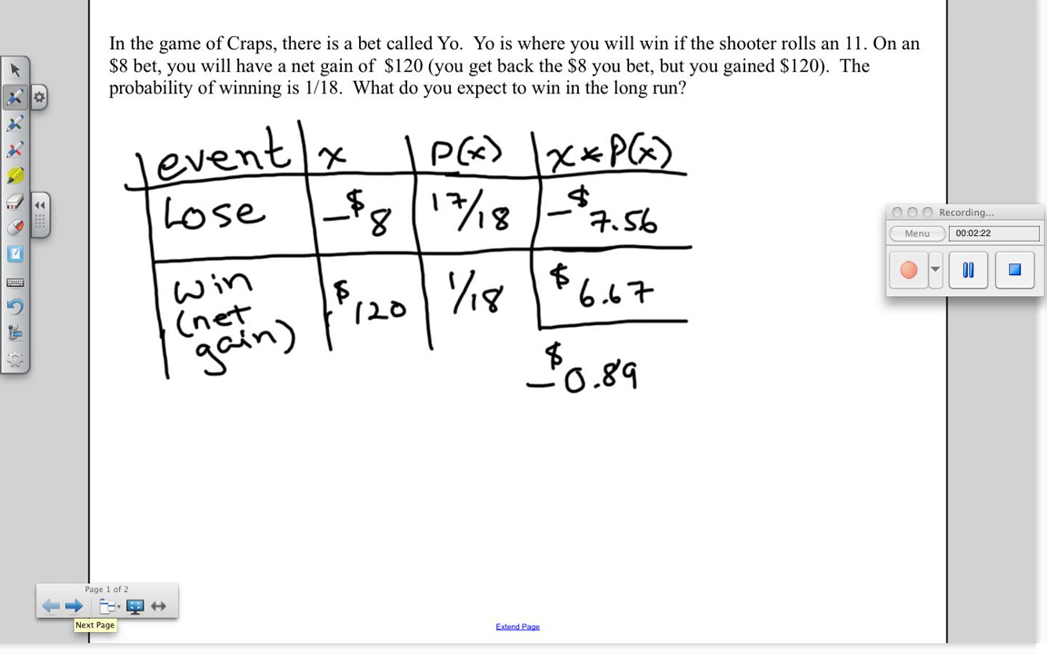
Go to page 2 with the pass line bet problem and draw a table's first line
click(75, 607)
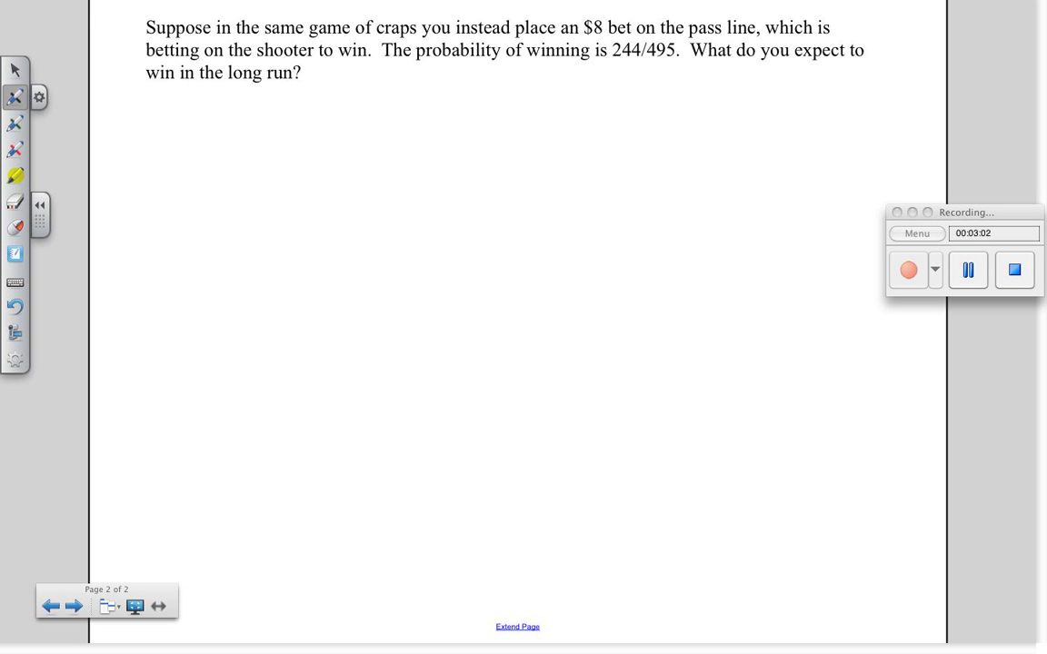
drag(138, 155, 146, 404)
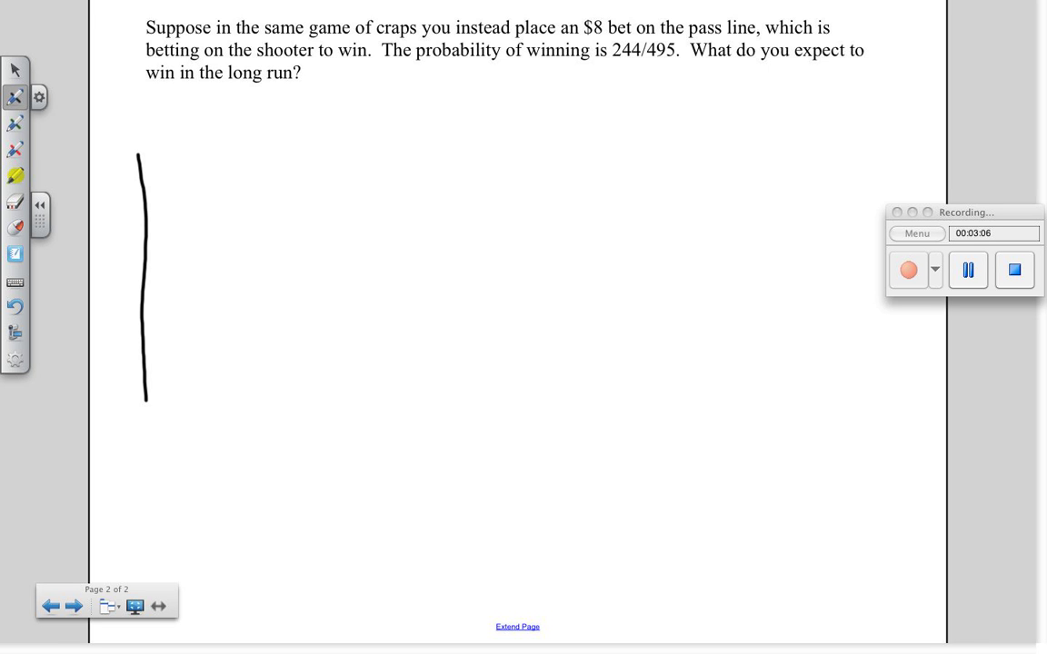
Draw the grid and write event, Lose, Win (net gain) and the x header
drag(116, 210, 630, 210)
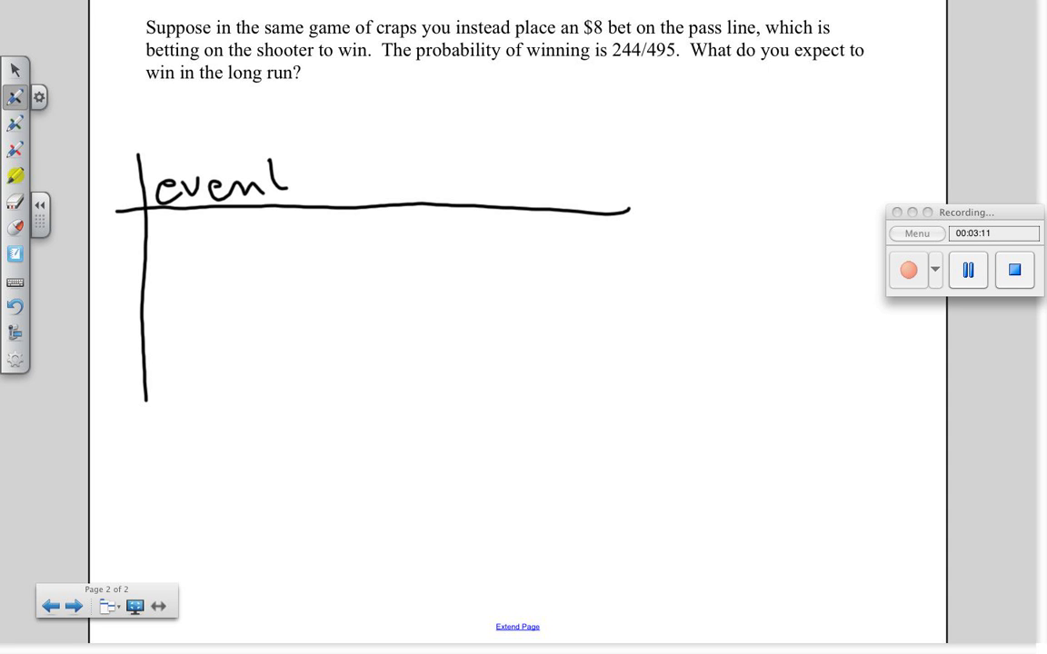
drag(309, 145, 325, 400)
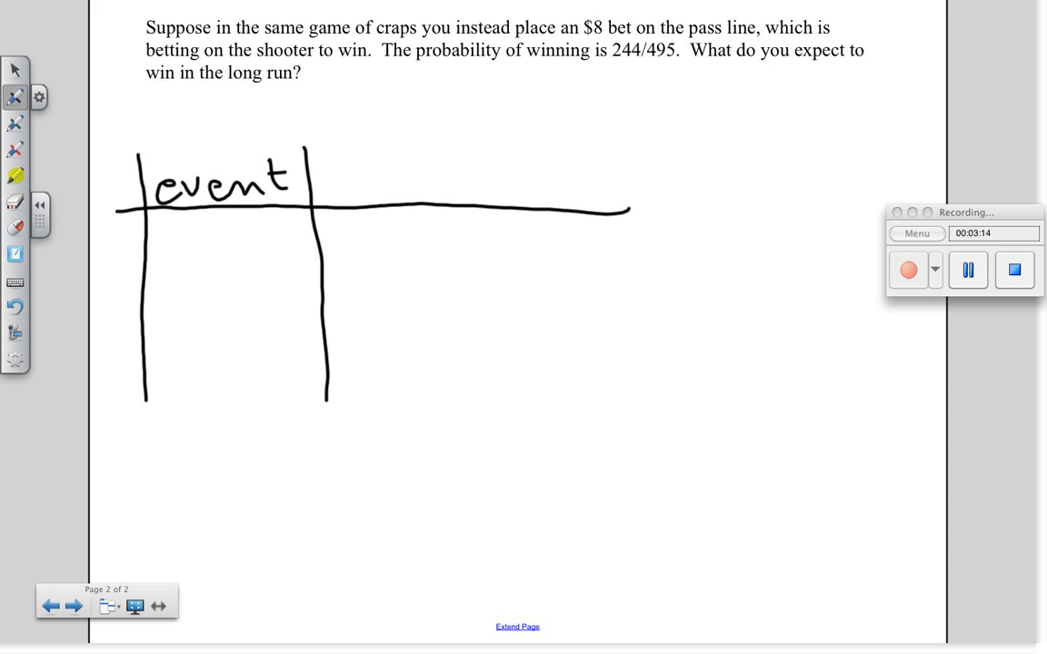
drag(168, 241, 264, 241)
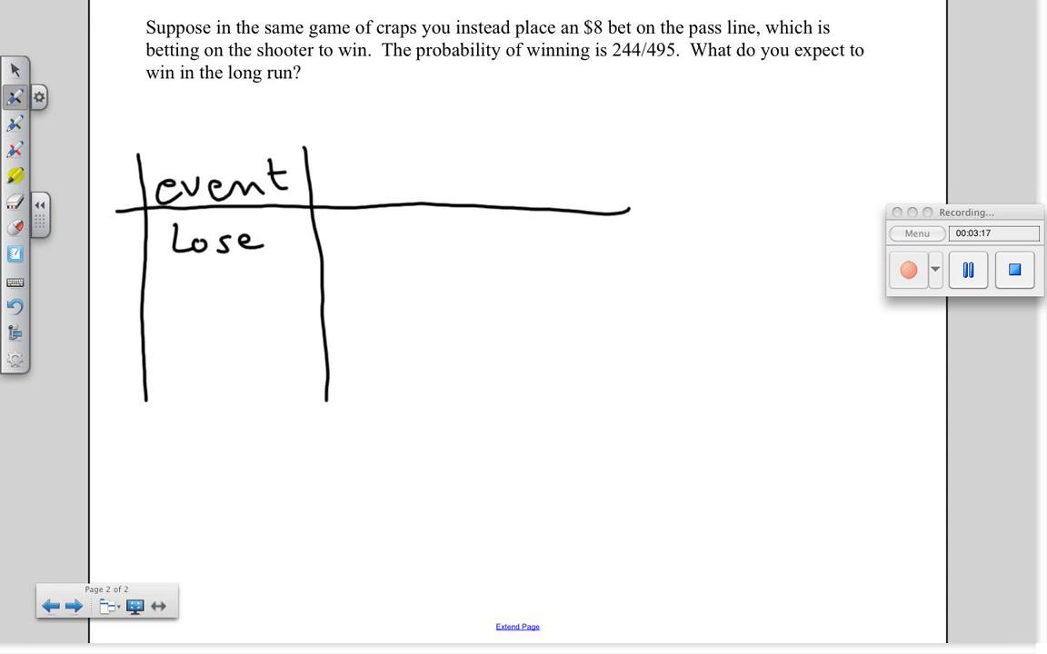
drag(141, 293, 634, 292)
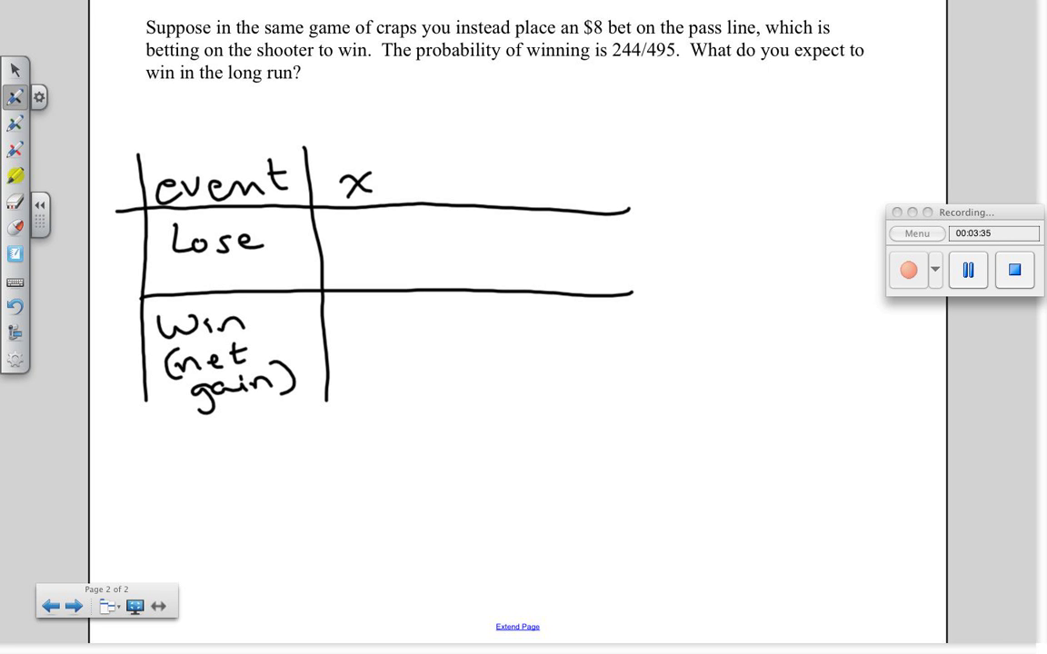
Write −$8, $8, probabilities 251/495 and 244/495, and start the xP(x) column with −$4
drag(341, 241, 382, 268)
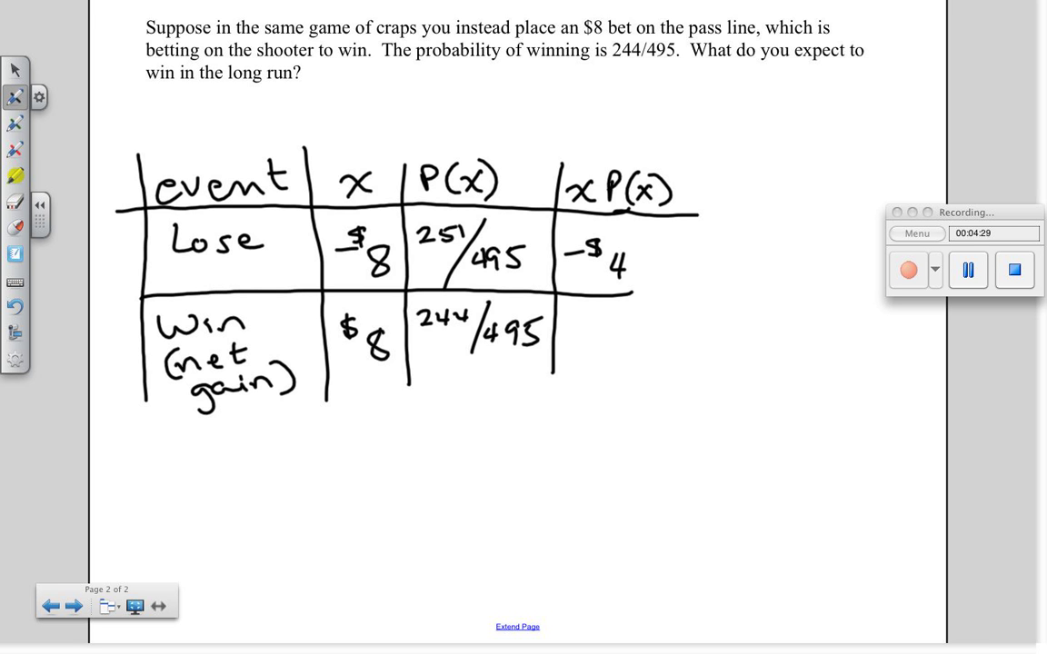
Write products −$4.06 and $3.94, underline, and total the column as −$0.12
drag(627, 273, 700, 291)
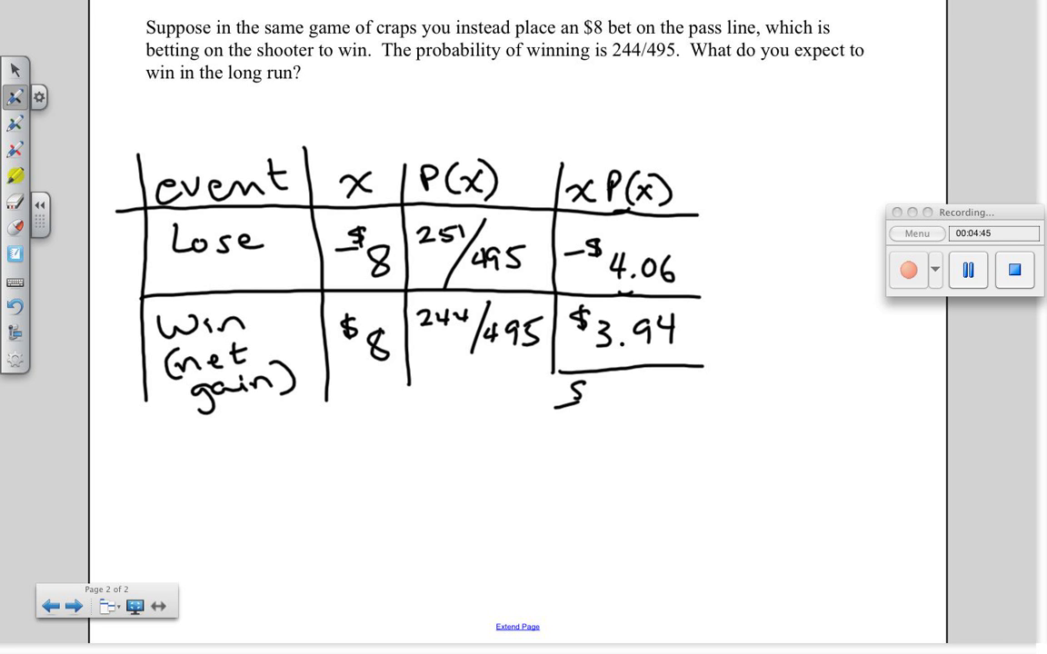
drag(582, 400, 641, 404)
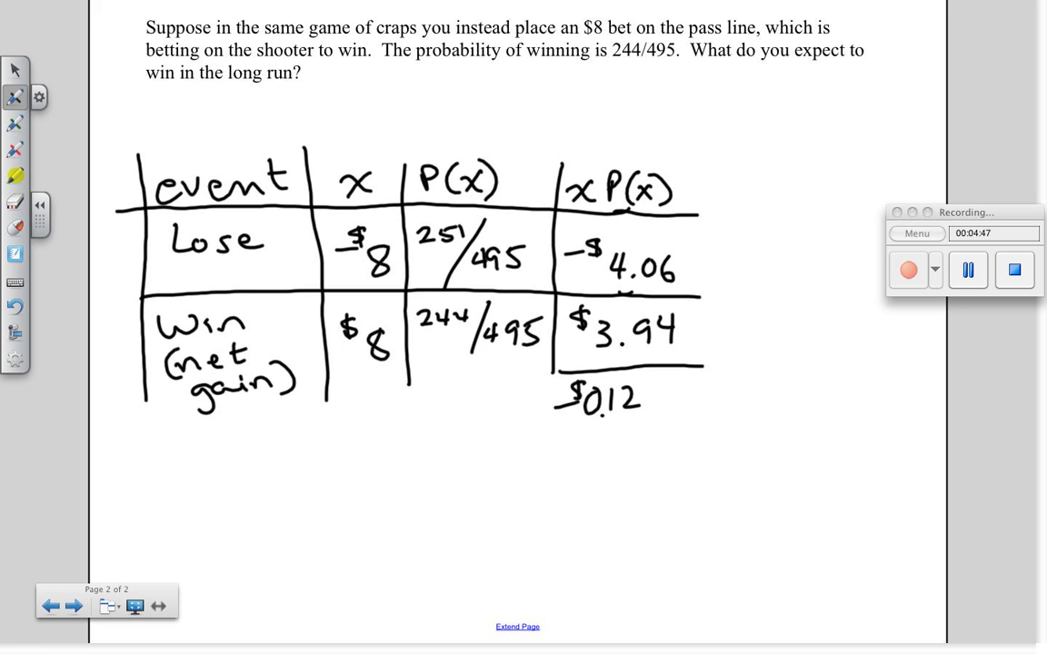